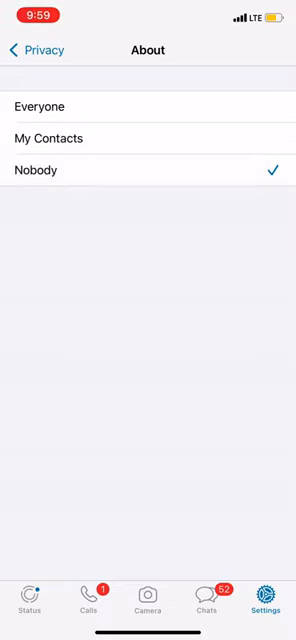
Recheck the About visibility option is Nobody, then return to the Privacy list.
{"action": "left_click", "coordinate": [13, 50]}
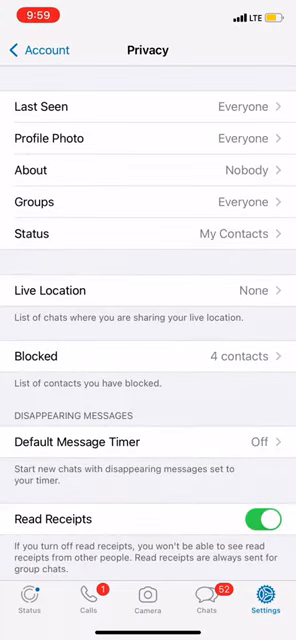
{"action": "left_click", "coordinate": [148, 170]}
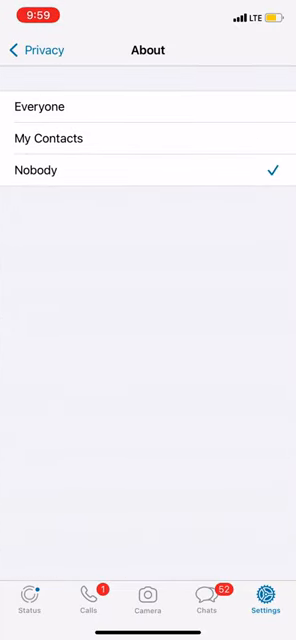
{"action": "left_click", "coordinate": [30, 50]}
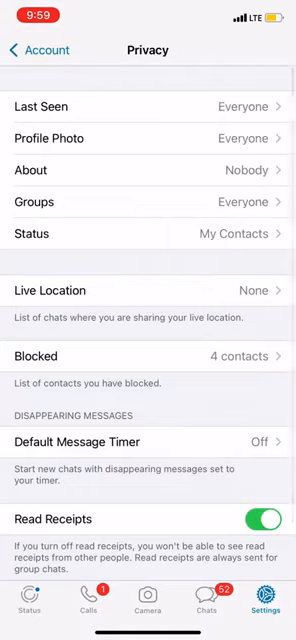